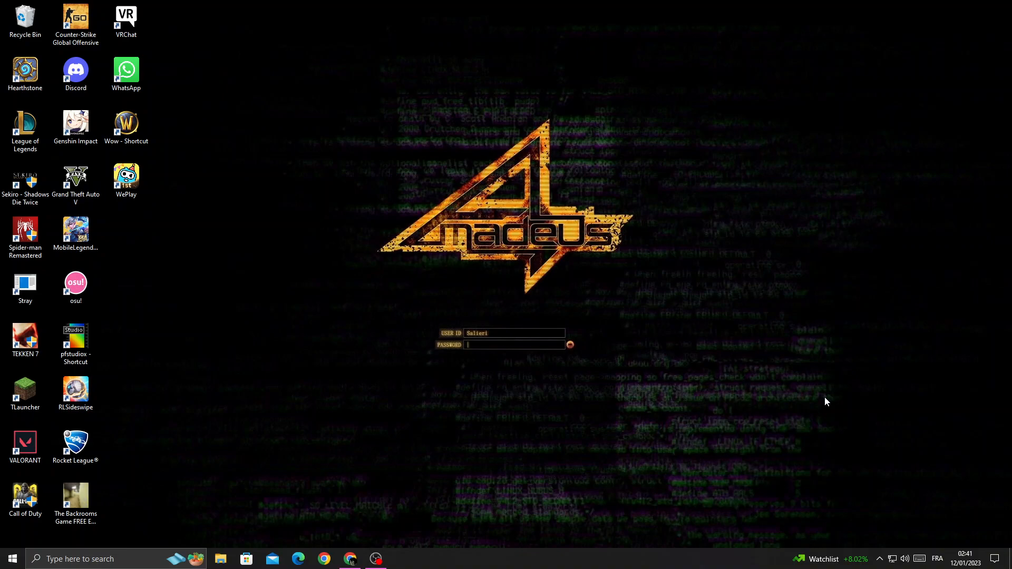
{"action": "mouse_move", "coordinate": [542, 321]}
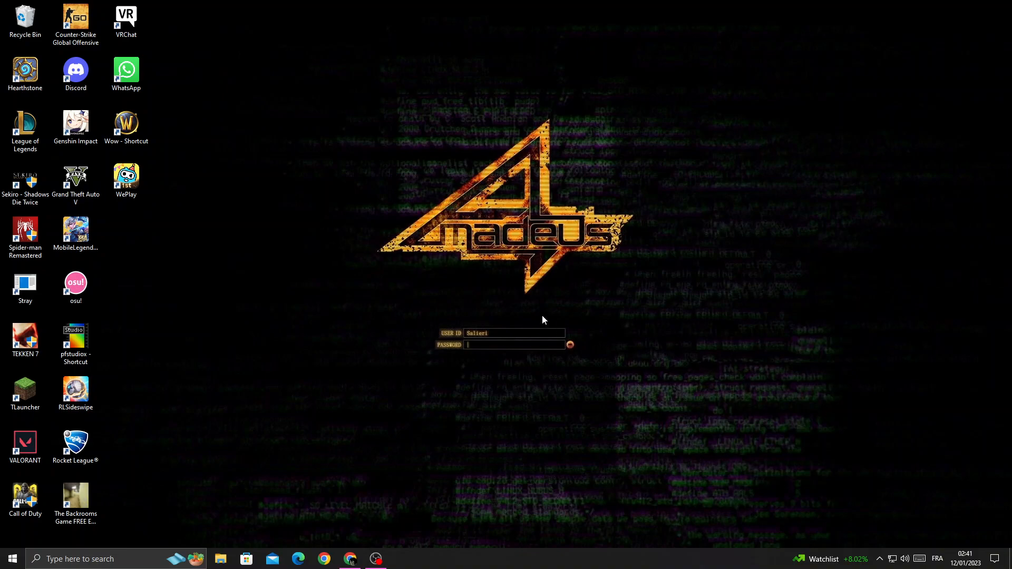
{"action": "mouse_move", "coordinate": [316, 335]}
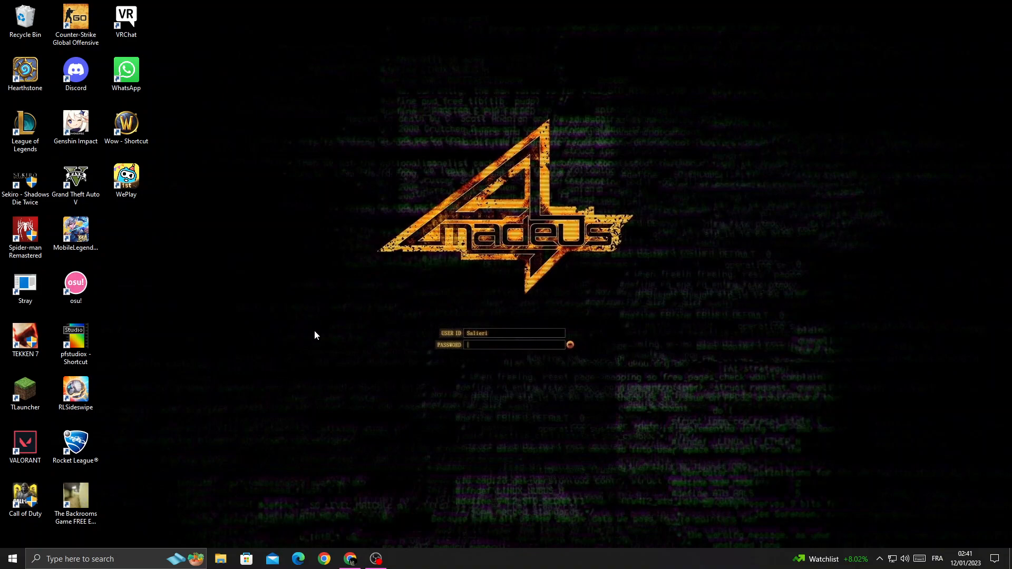
- Switch to the Notion browser window and show Settings & members with the invite link
{"action": "left_click", "coordinate": [350, 558]}
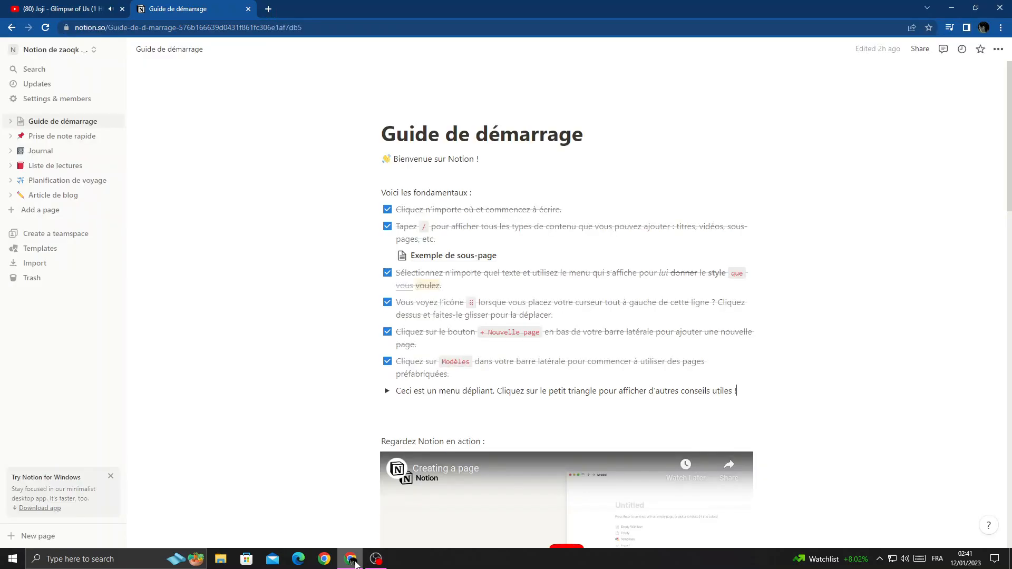
{"action": "mouse_move", "coordinate": [136, 322]}
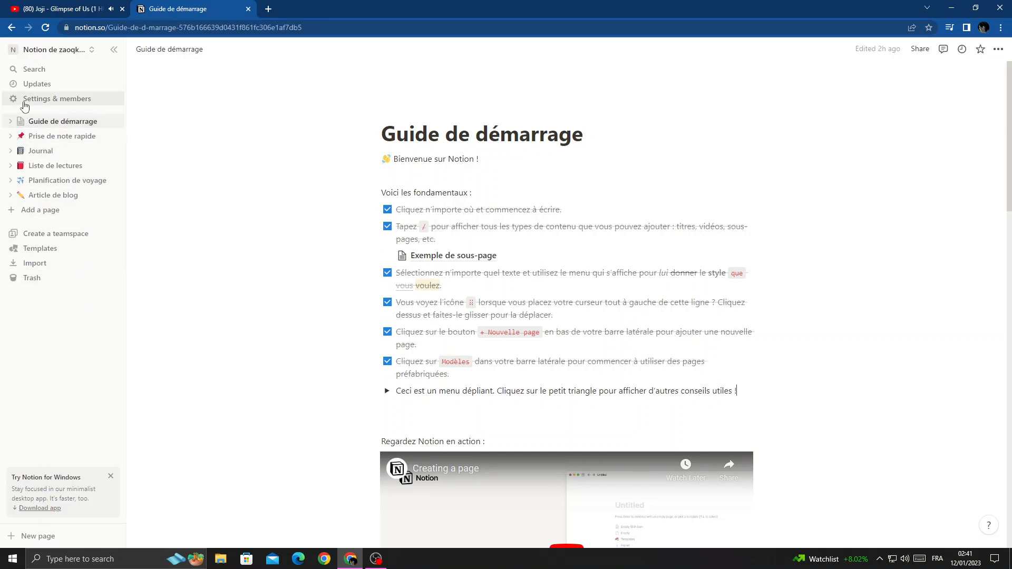
{"action": "left_click", "coordinate": [57, 98]}
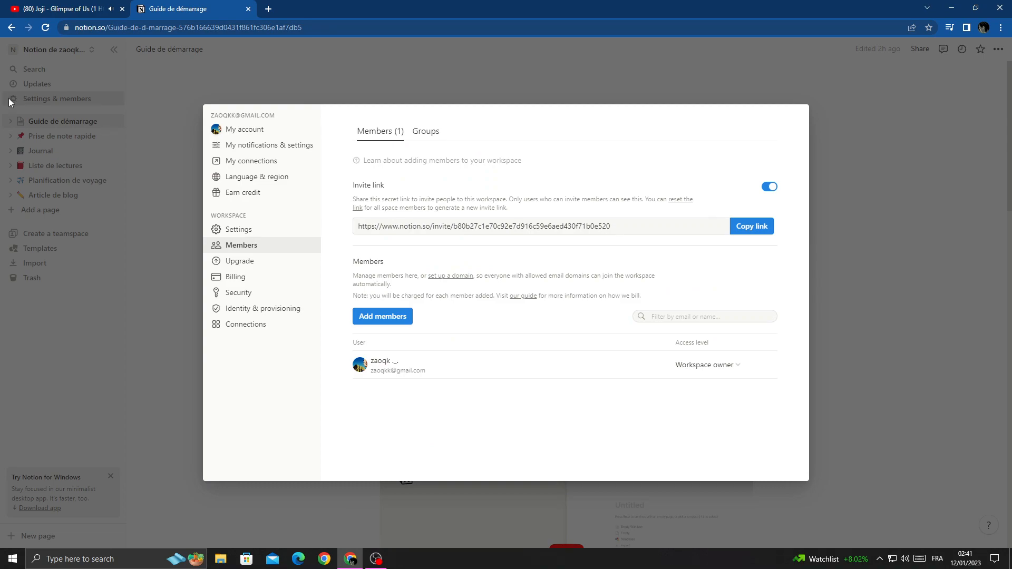
{"action": "mouse_move", "coordinate": [283, 148]}
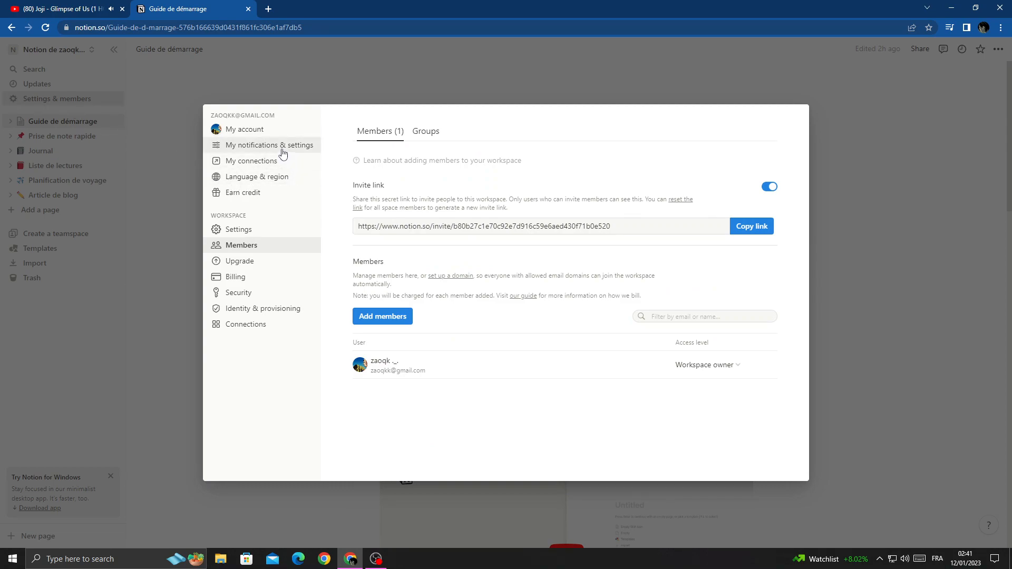
{"action": "mouse_move", "coordinate": [243, 151]}
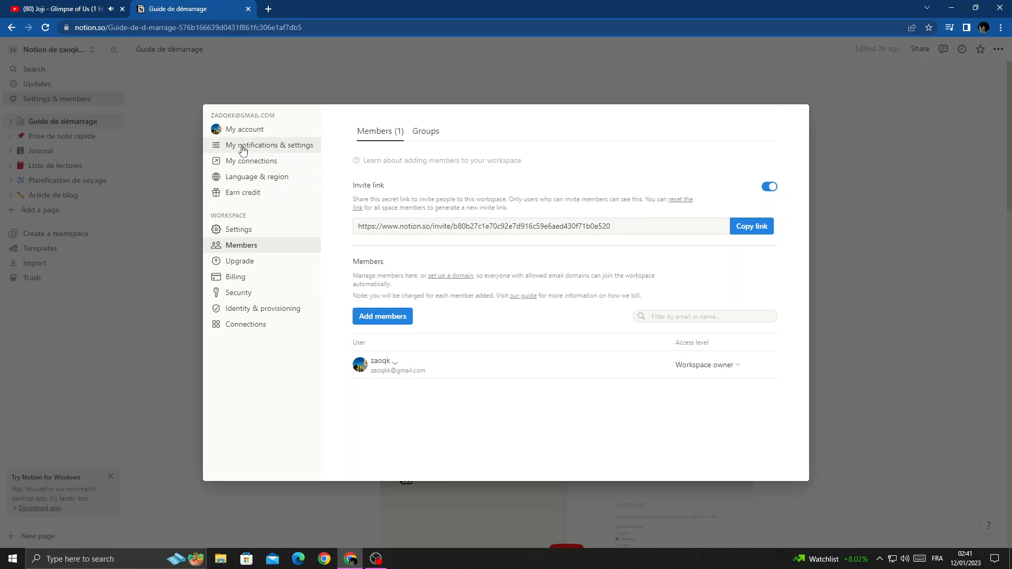
- Show My account with the current profile photo, email and preferred name
{"action": "left_click", "coordinate": [244, 129]}
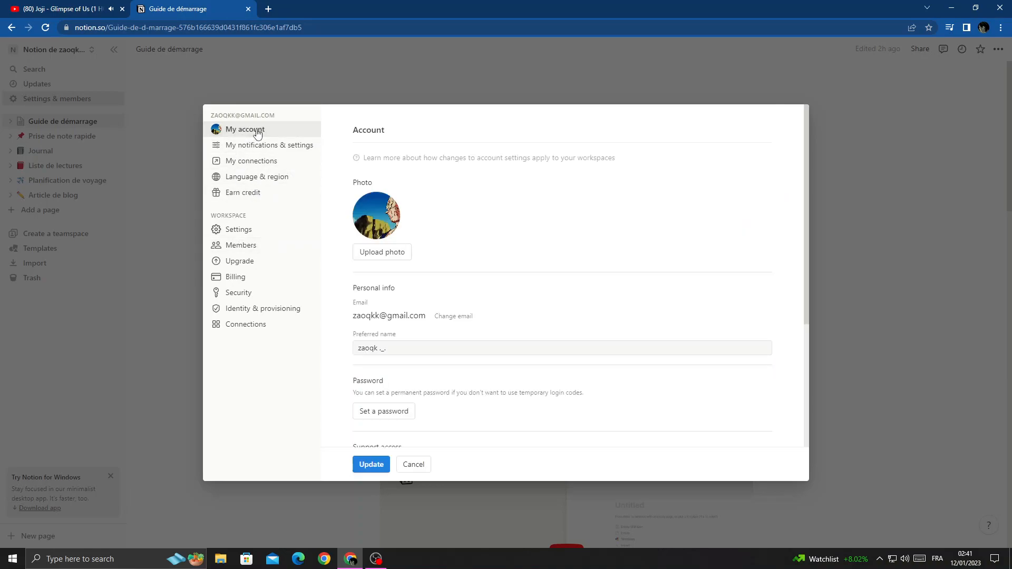
{"action": "mouse_move", "coordinate": [544, 208]}
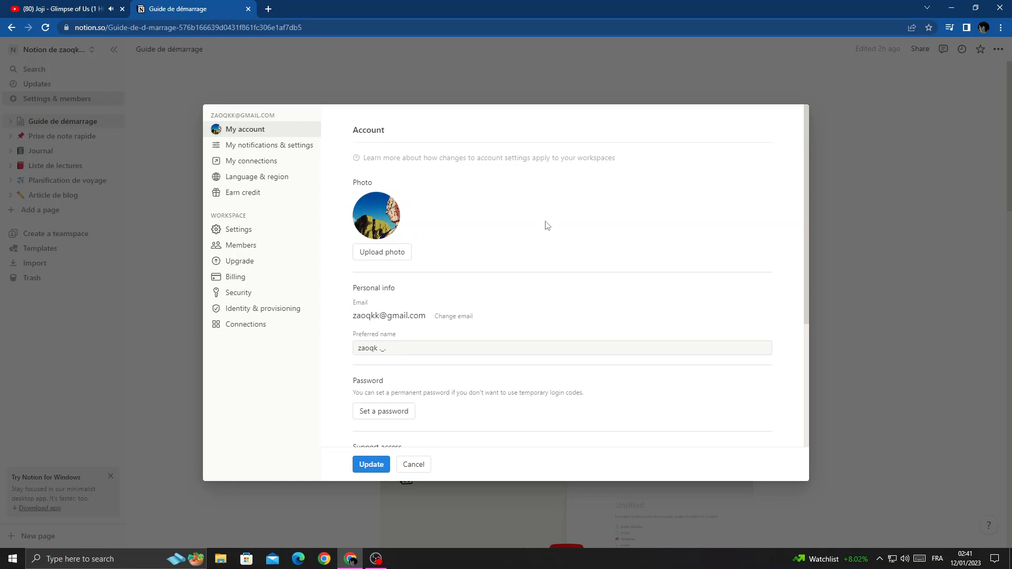
{"action": "scroll", "scroll_direction": "down", "scroll_amount": 3}
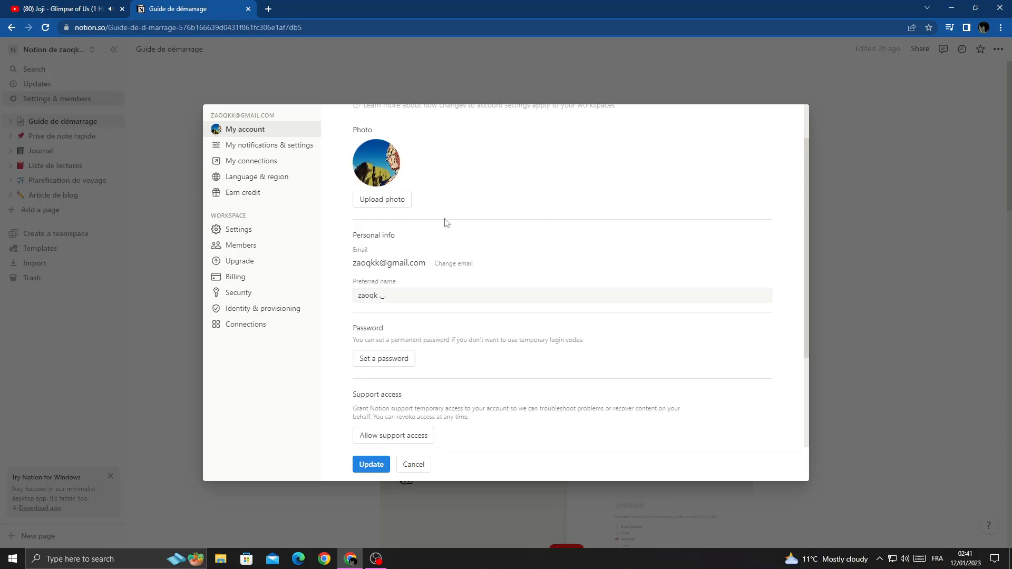
{"action": "scroll", "scroll_direction": "up", "scroll_amount": 3}
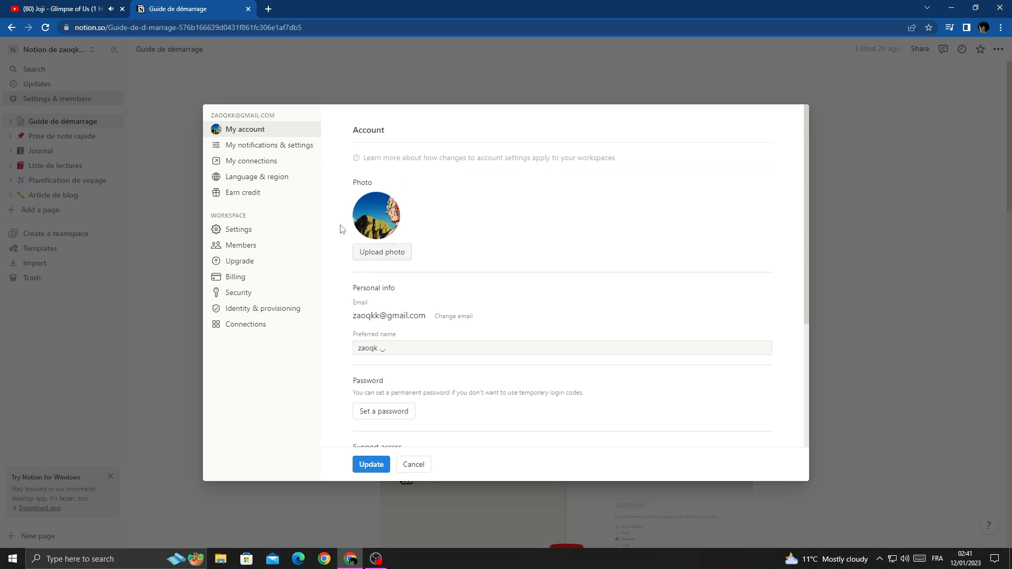
{"action": "mouse_move", "coordinate": [470, 235]}
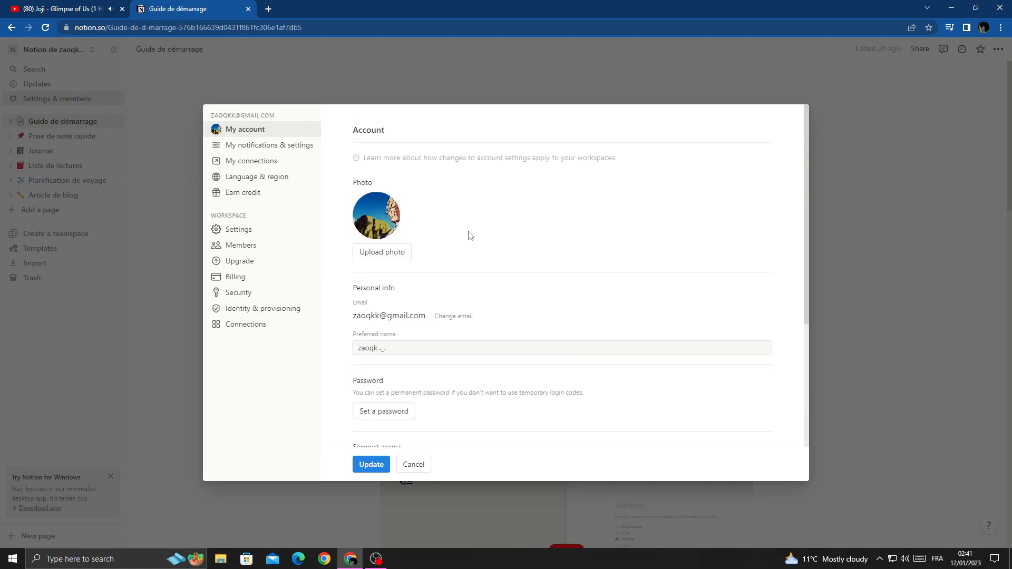
- Upload a new profile photo and update the account to save it
{"action": "left_click", "coordinate": [382, 252]}
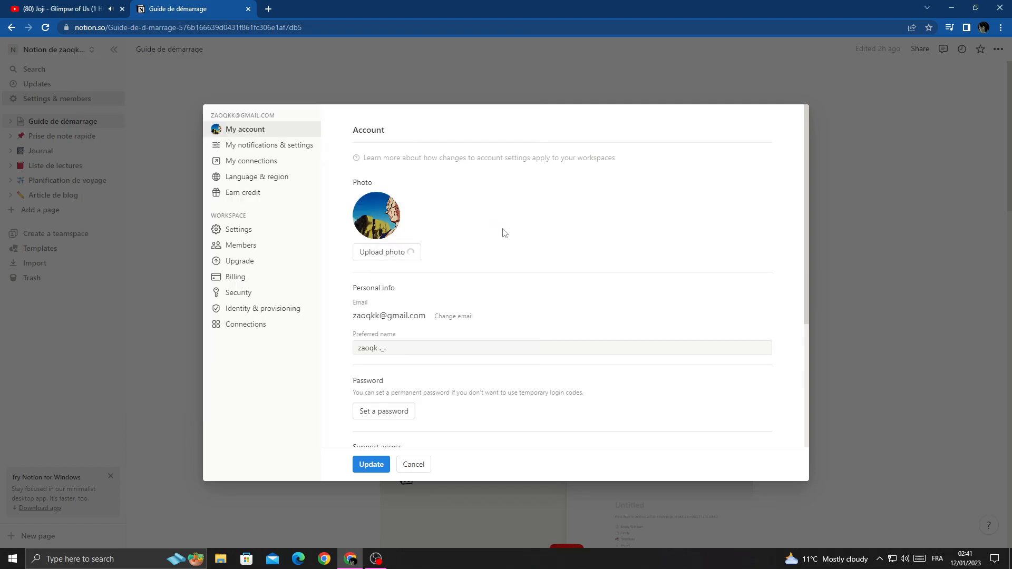
{"action": "mouse_move", "coordinate": [388, 461]}
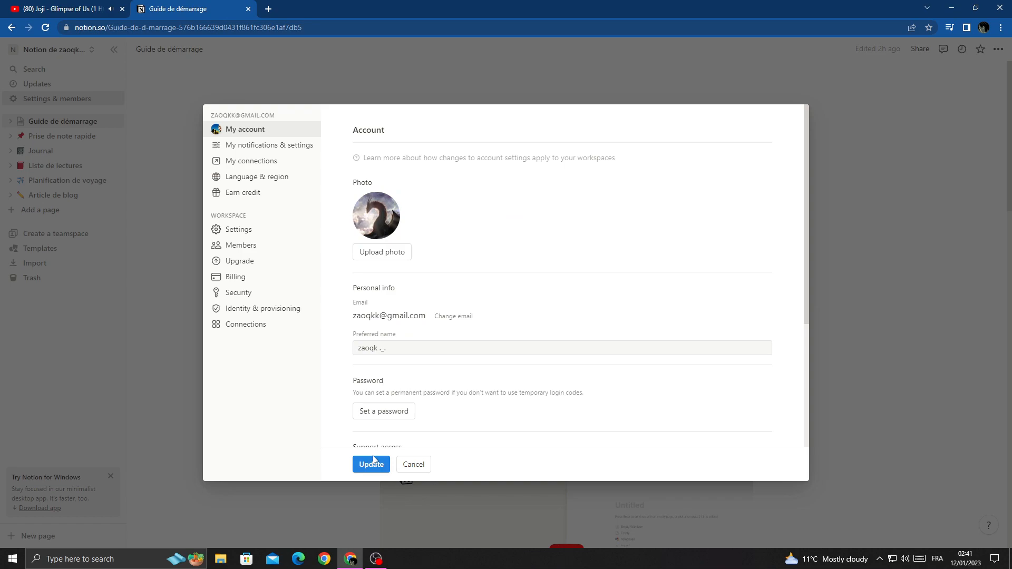
{"action": "left_click", "coordinate": [370, 463]}
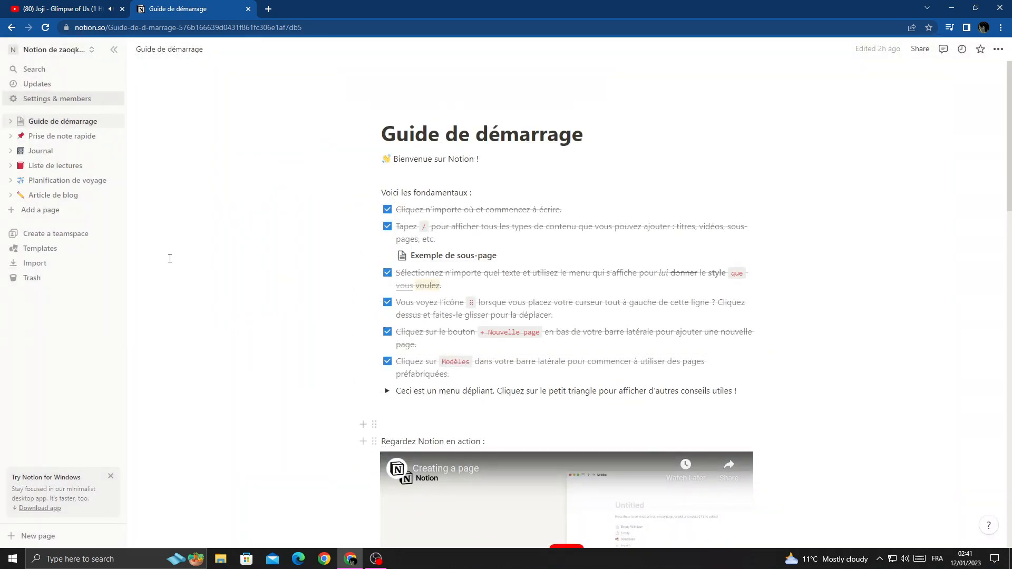
{"action": "mouse_move", "coordinate": [33, 70]}
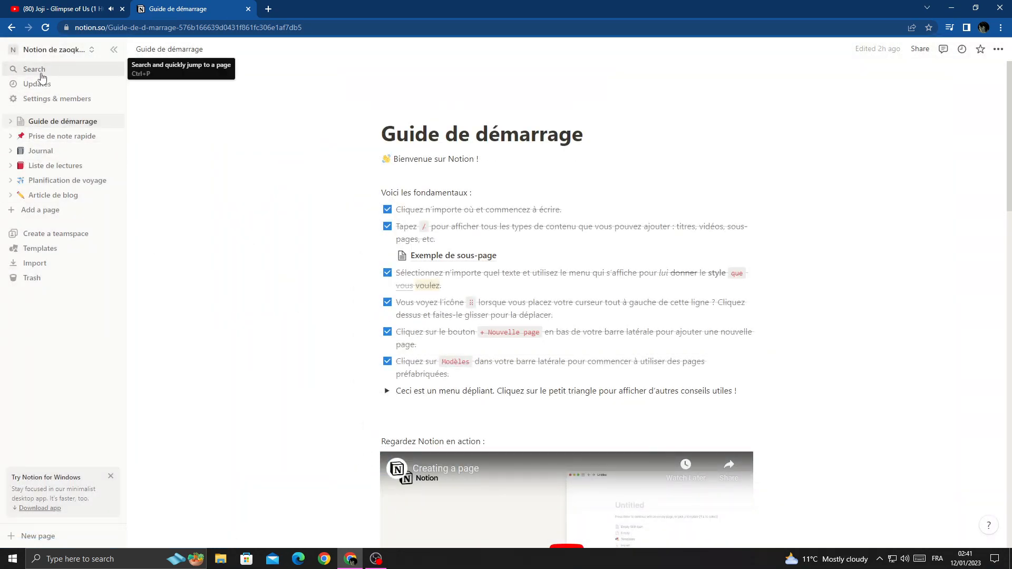
- Return to My account and review the page to confirm the new photo appears
{"action": "left_click", "coordinate": [57, 98]}
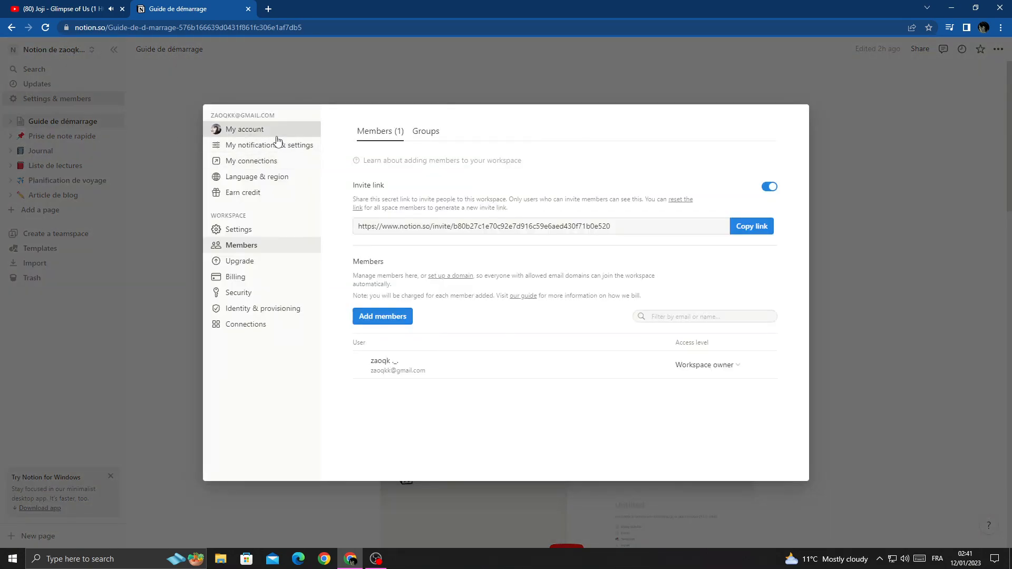
{"action": "left_click", "coordinate": [244, 128]}
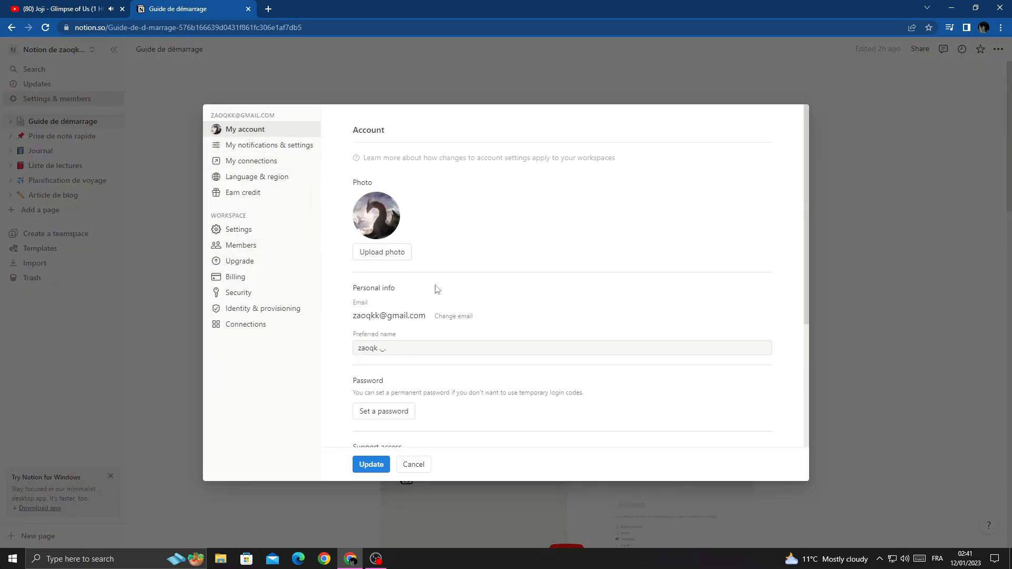
{"action": "mouse_move", "coordinate": [381, 252]}
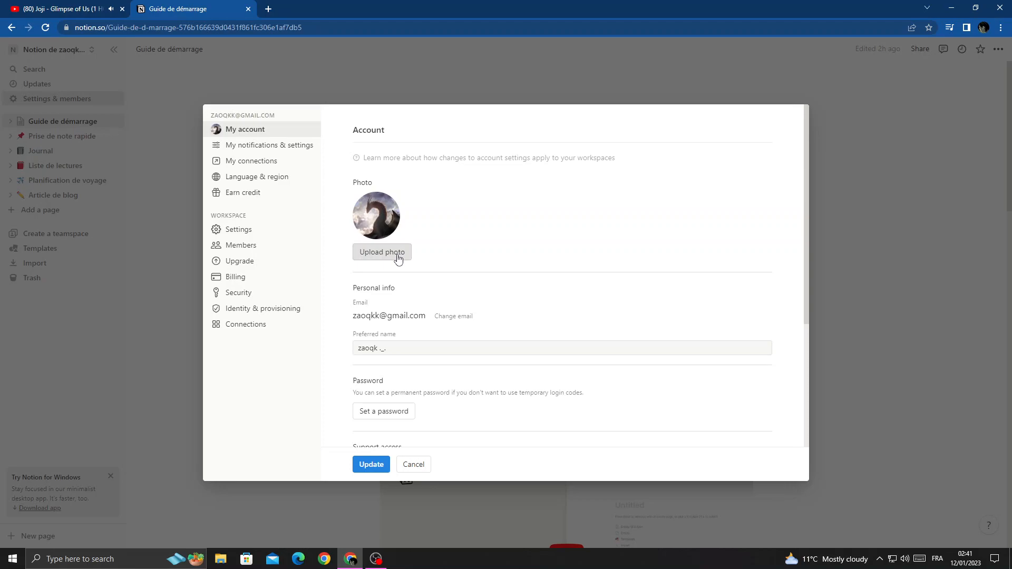
{"action": "scroll", "scroll_direction": "down", "scroll_amount": 3}
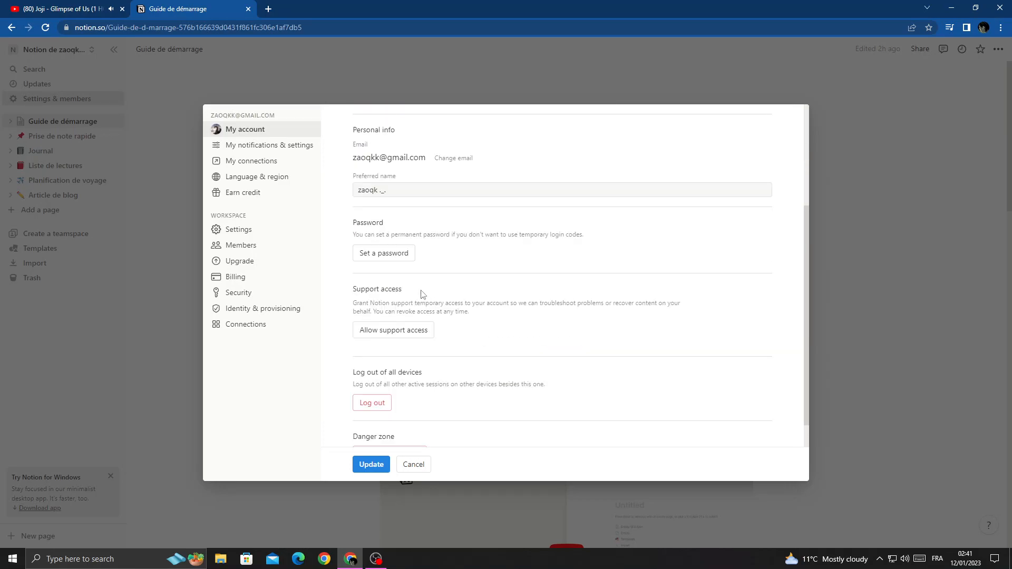
{"action": "scroll", "scroll_direction": "down", "scroll_amount": 3}
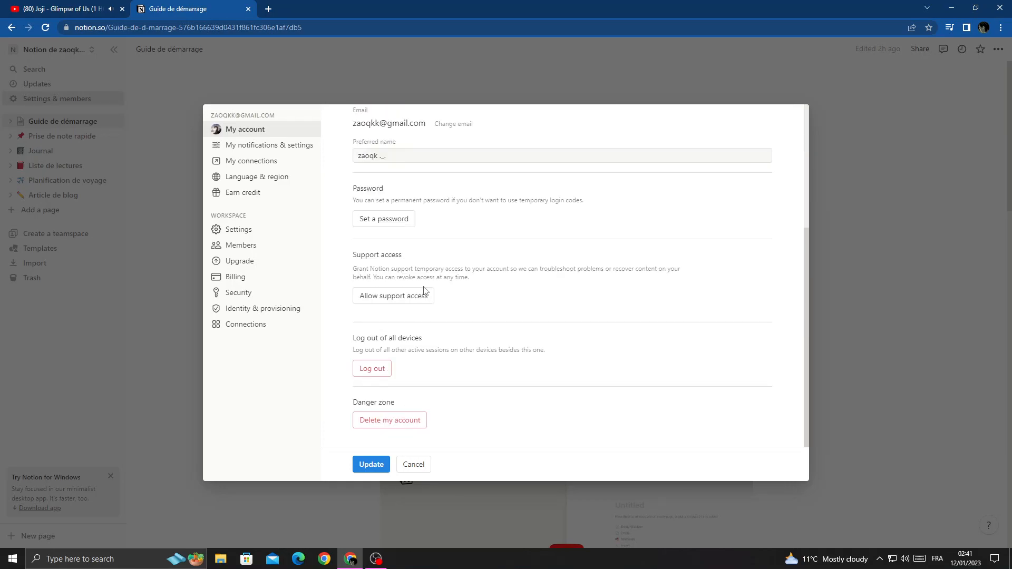
{"action": "scroll", "scroll_direction": "up", "scroll_amount": 3}
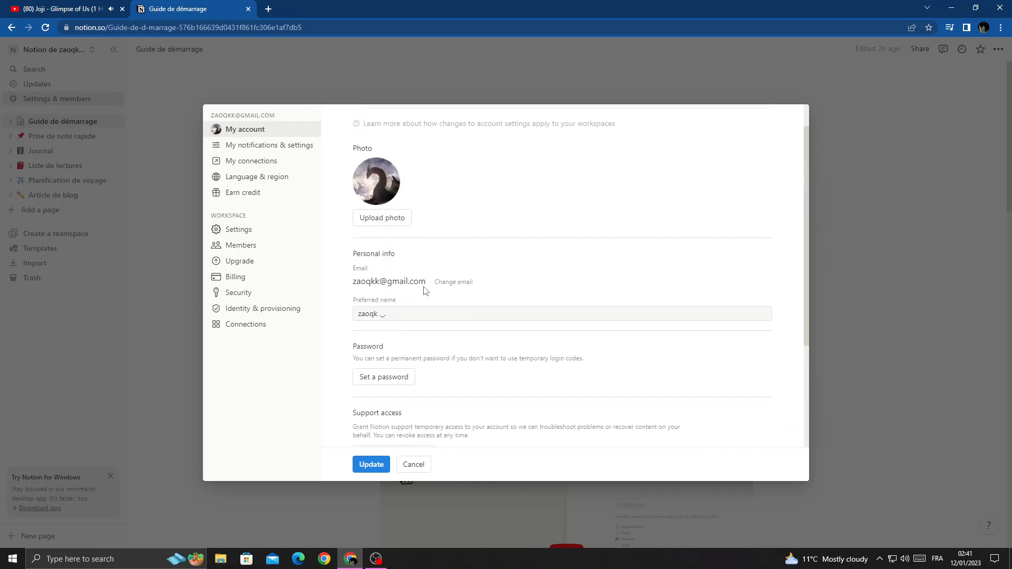
{"action": "scroll", "scroll_direction": "up", "scroll_amount": 3}
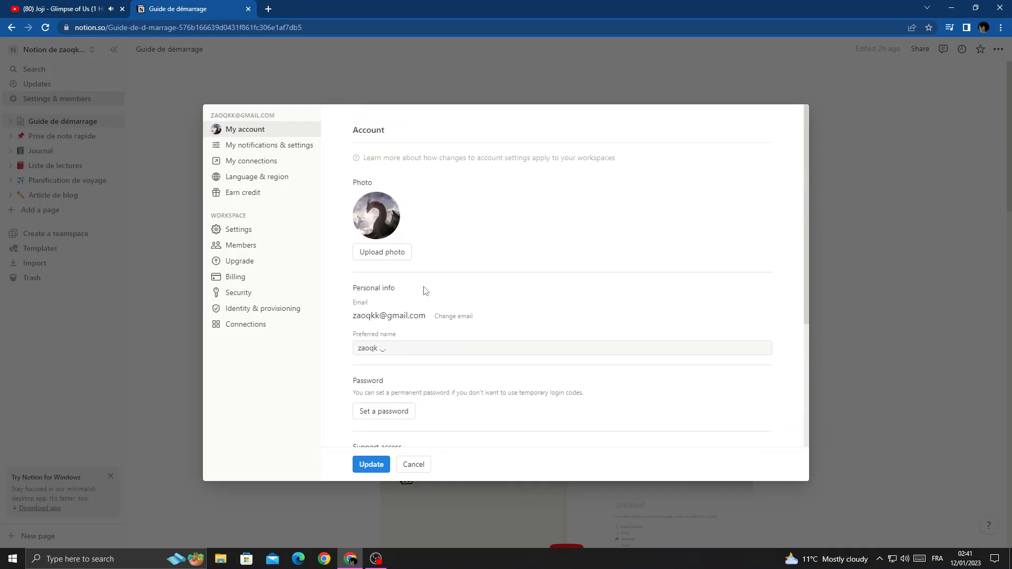